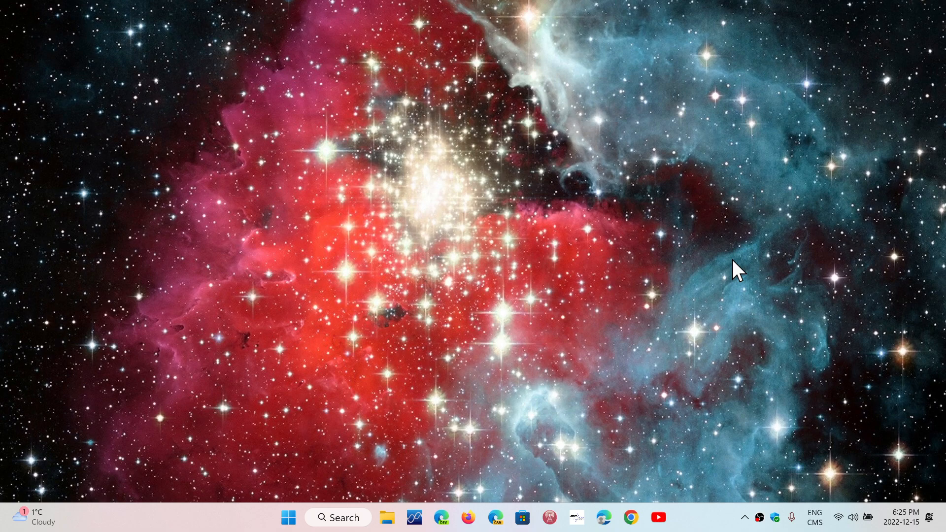
# Launch Settings from the Start menu and go to the Windows Update page
pyautogui.click(288, 518)
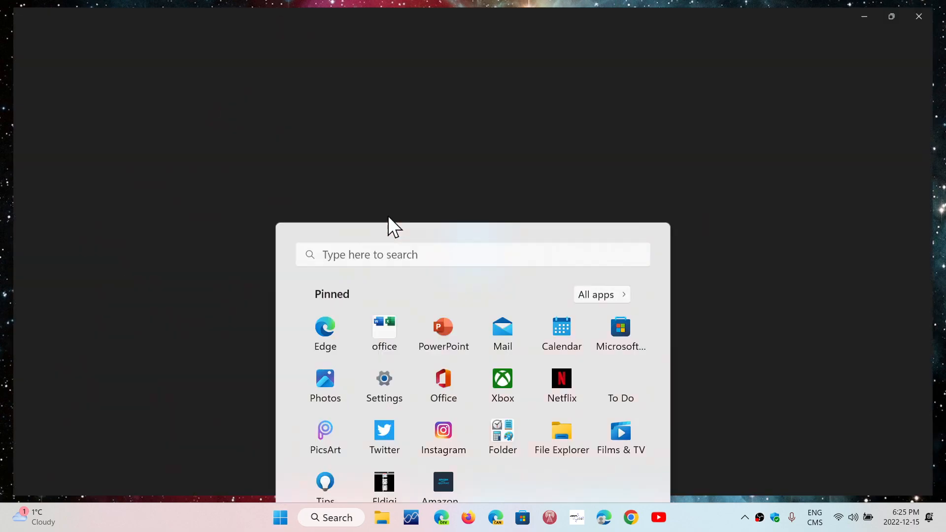
pyautogui.click(384, 386)
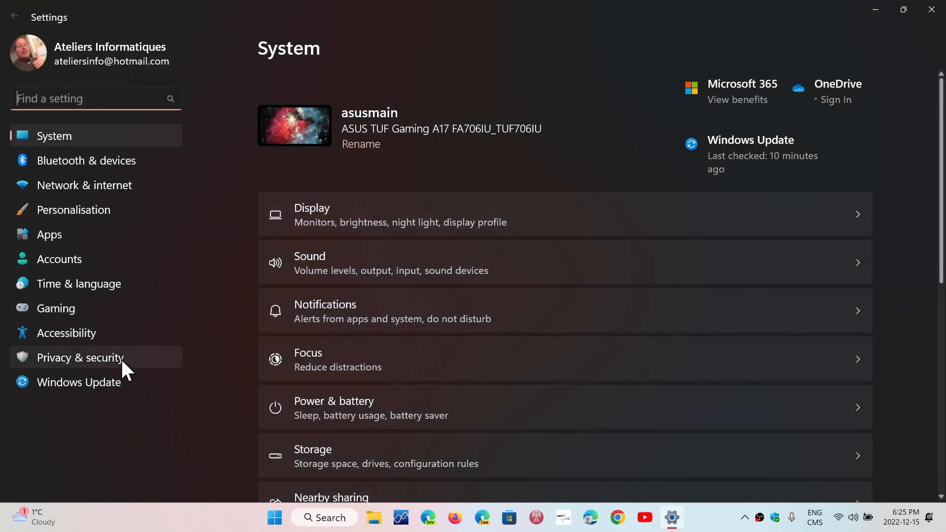
pyautogui.click(78, 382)
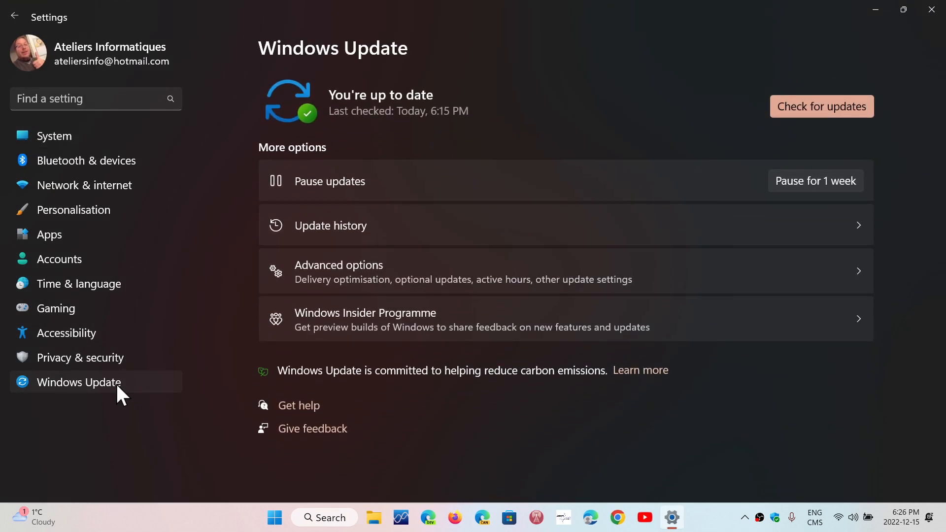
# Show Update history to list installed updates, including KB5012170
pyautogui.click(330, 225)
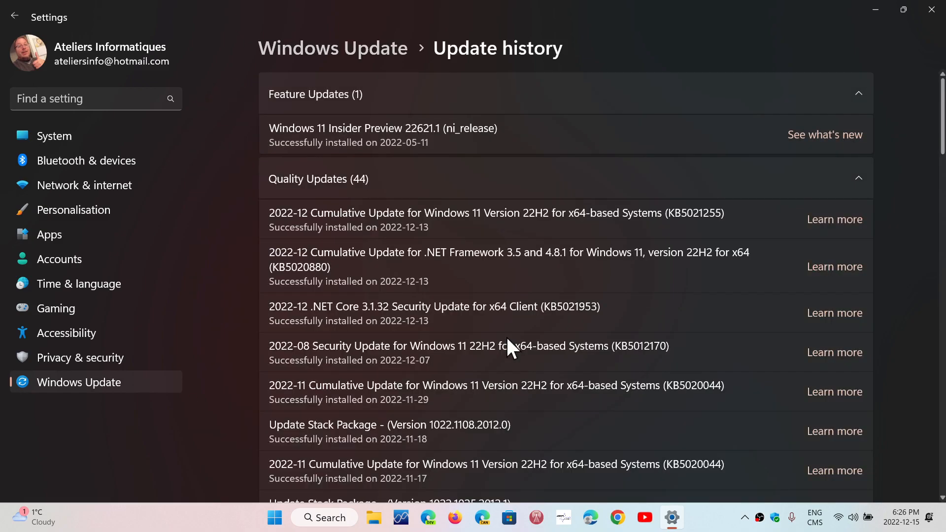
pyautogui.moveTo(656, 307)
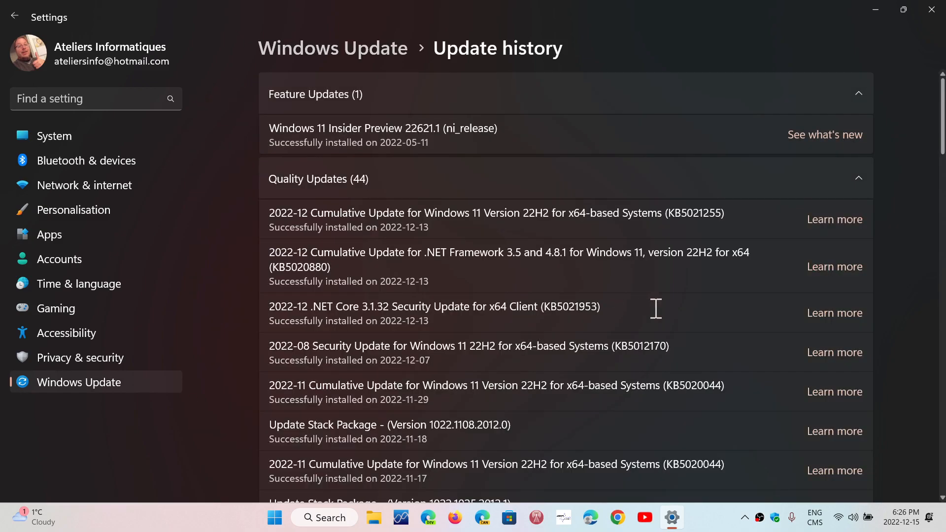
pyautogui.moveTo(684, 350)
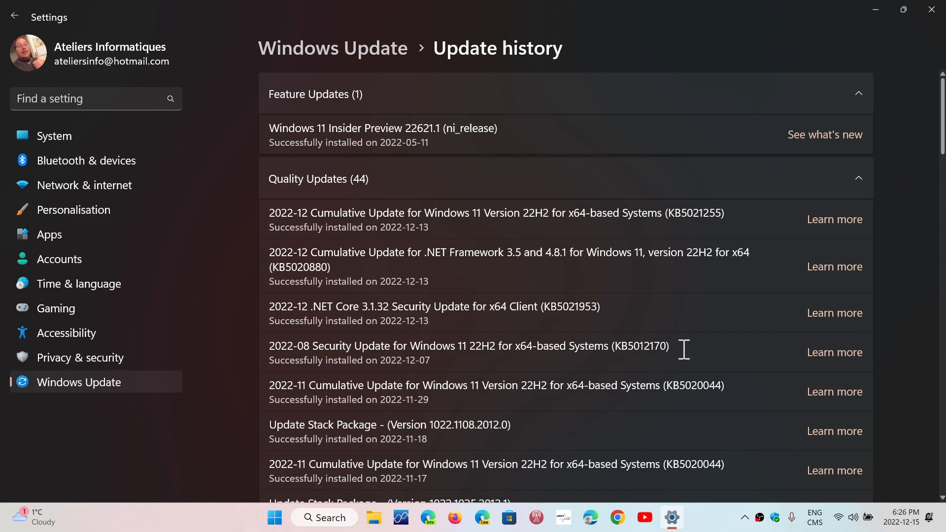